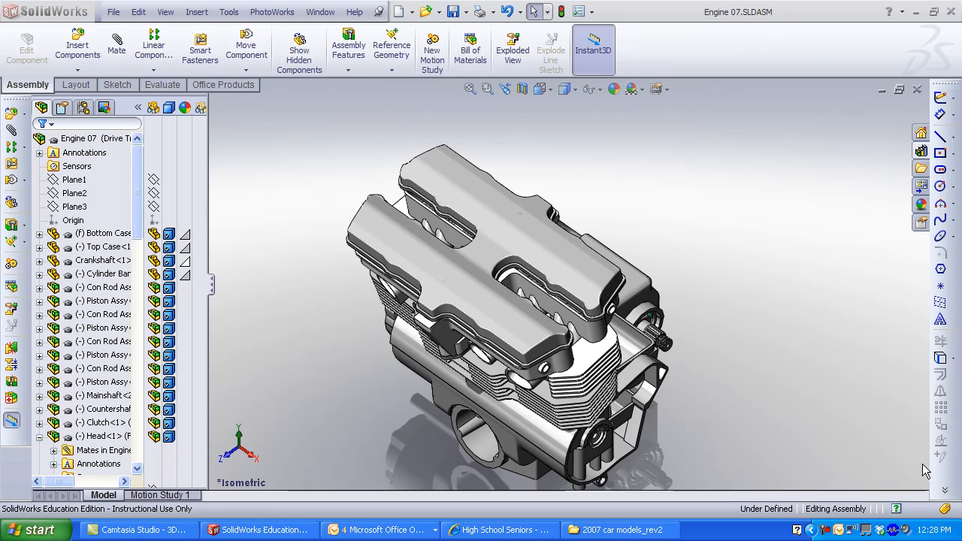
Hide the top case, head, cylinder bank and bottom case to reveal the camshafts and crankshaft.
left_click(543, 242)
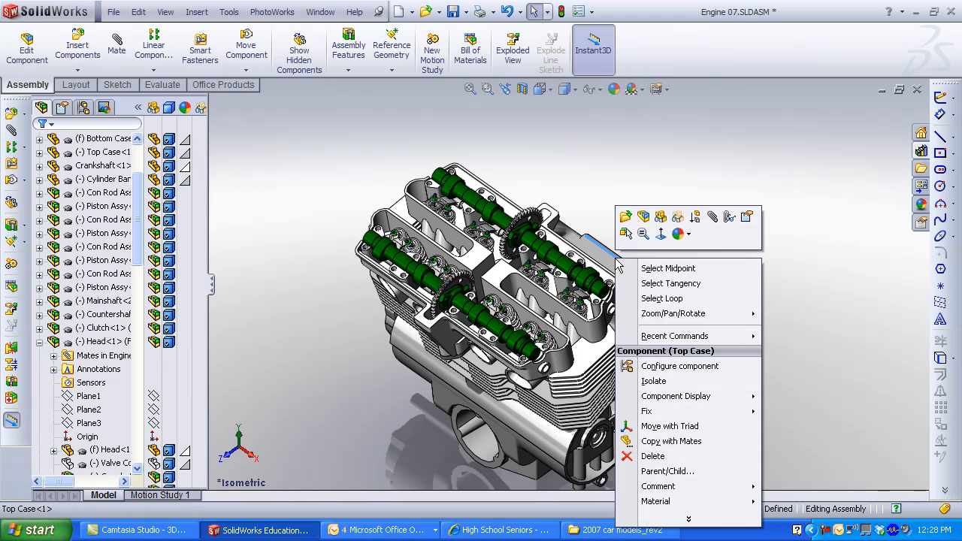
mouse_move(660, 217)
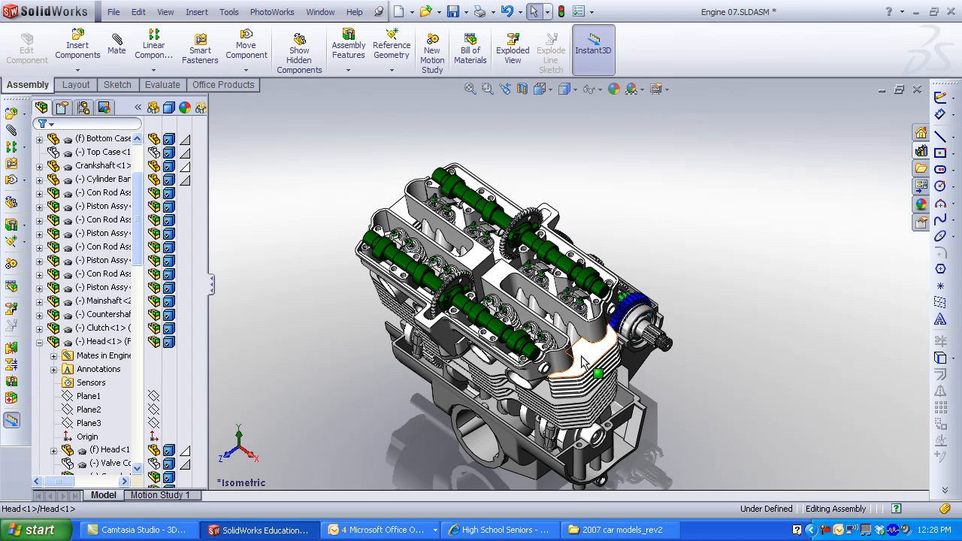
right_click(594, 368)
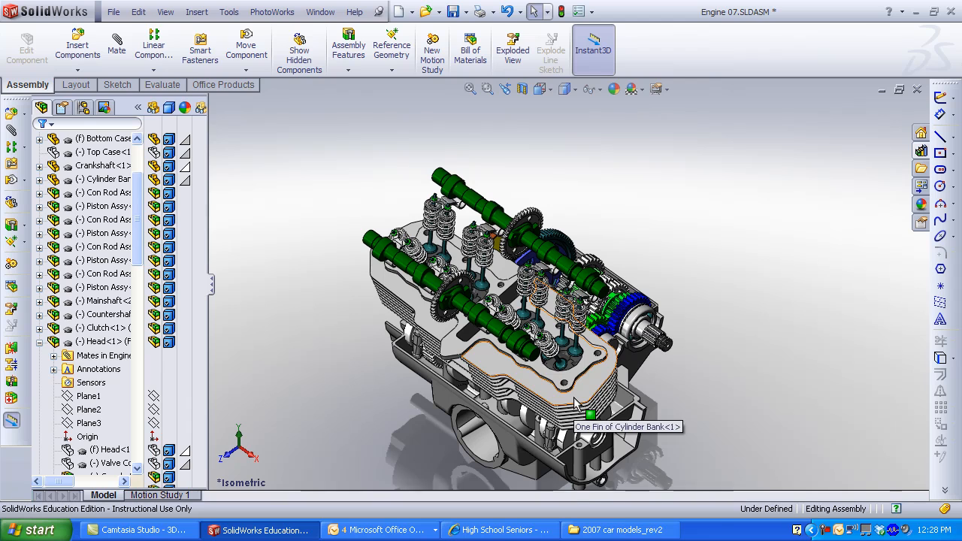
right_click(564, 405)
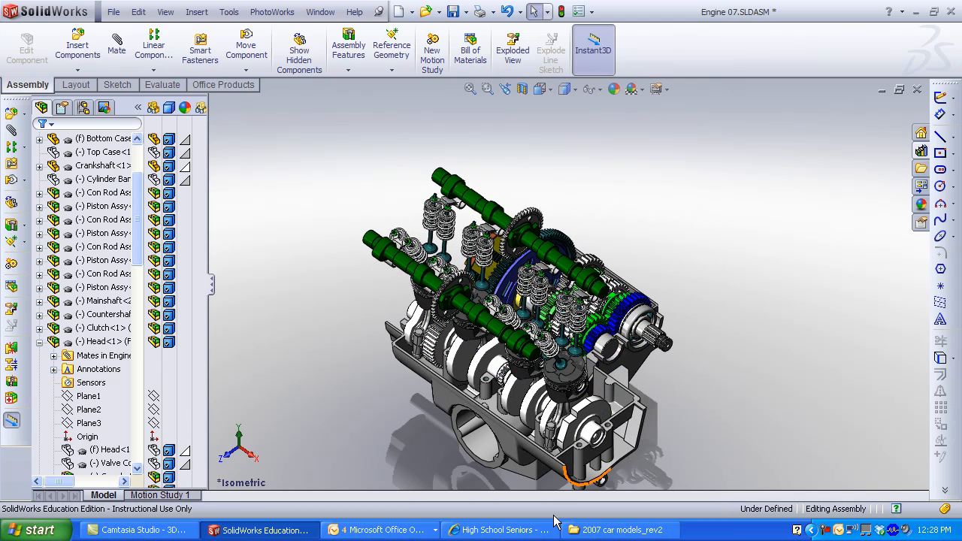
right_click(586, 330)
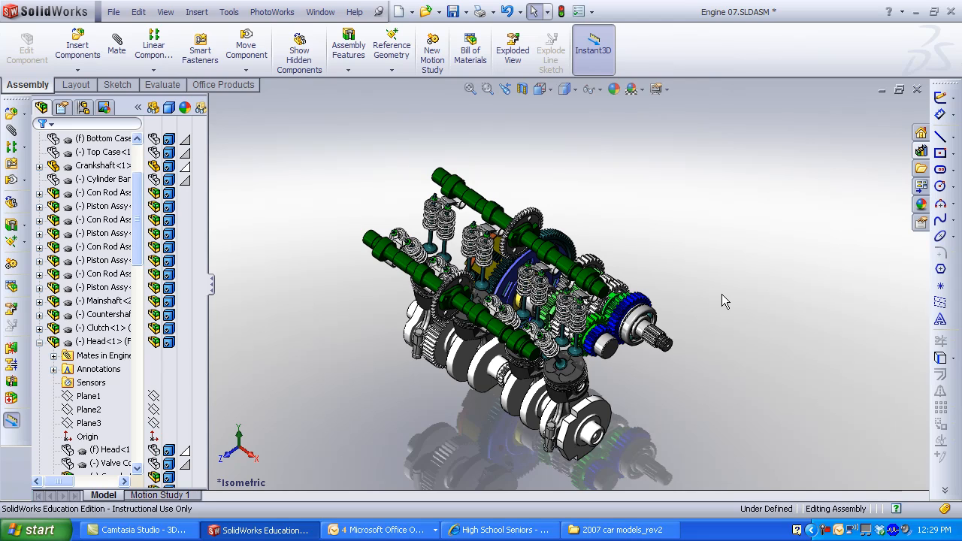
Switch to the 3D ContentCentral website and browse its Find Content page.
left_click(499, 530)
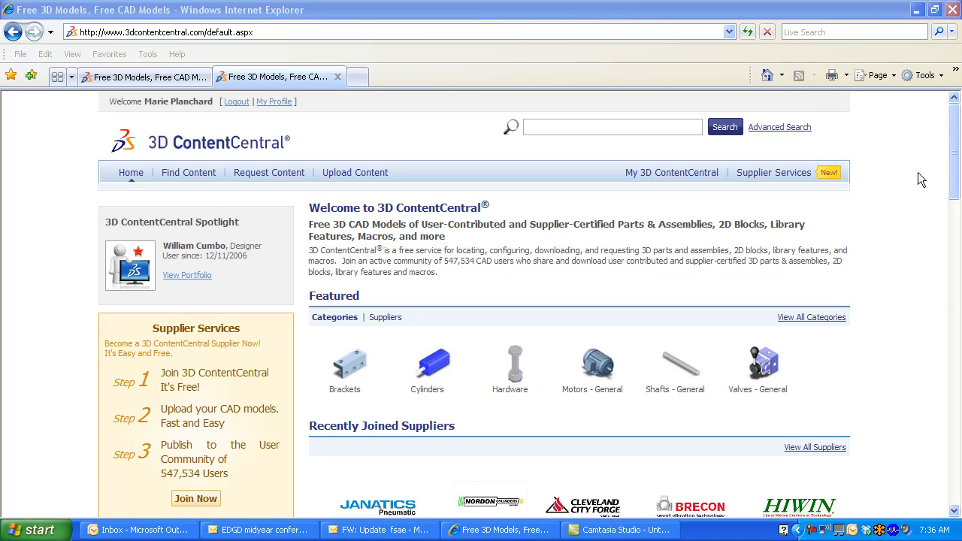
mouse_move(187, 173)
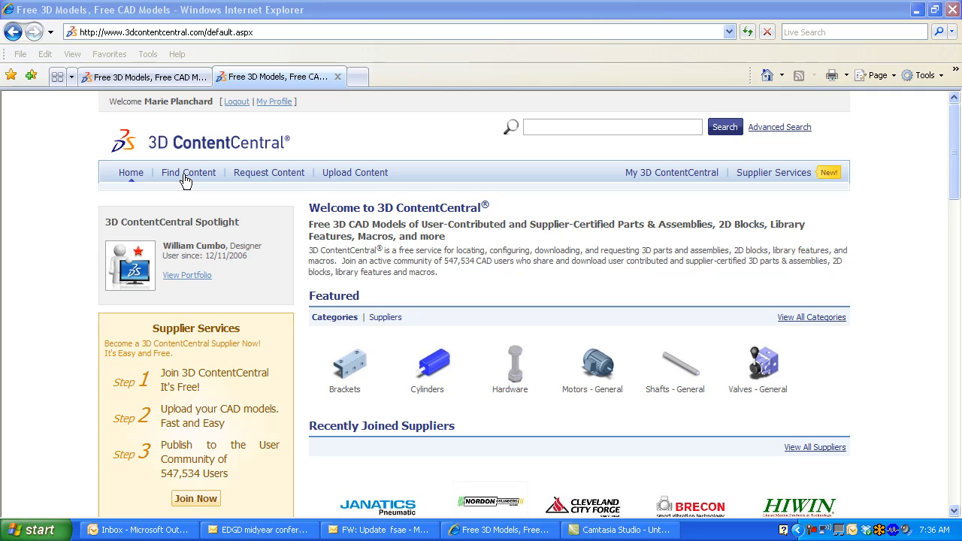
left_click(189, 172)
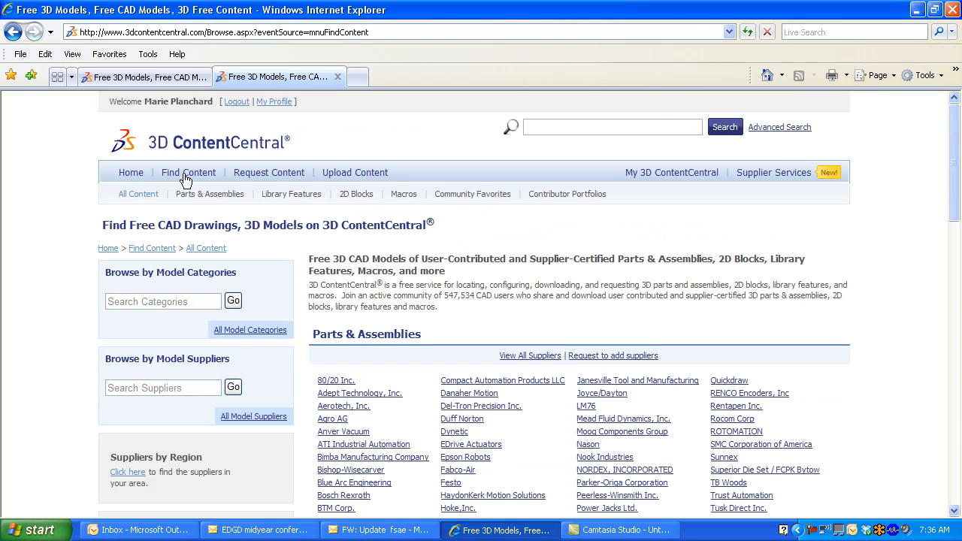
mouse_move(472, 194)
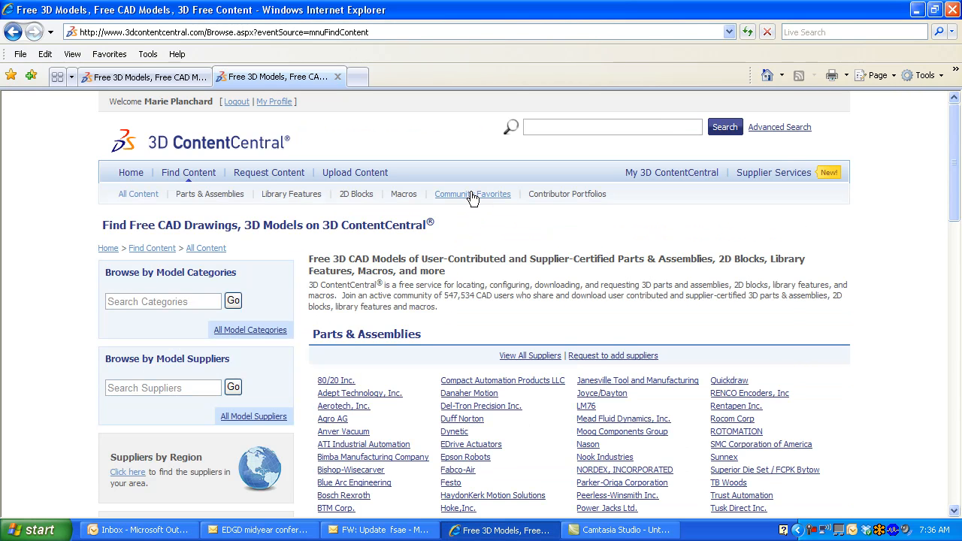
scroll("down", 3)
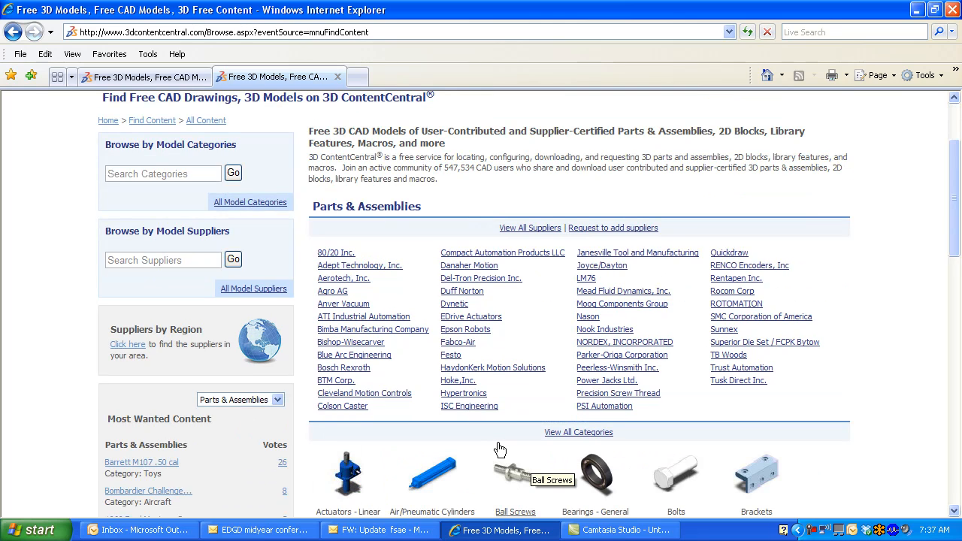
scroll("up", 3)
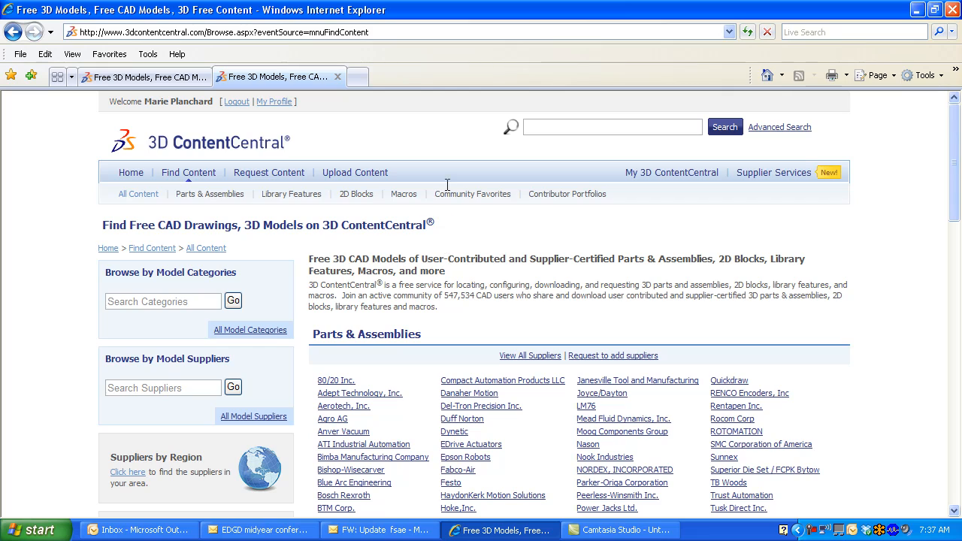
mouse_move(472, 193)
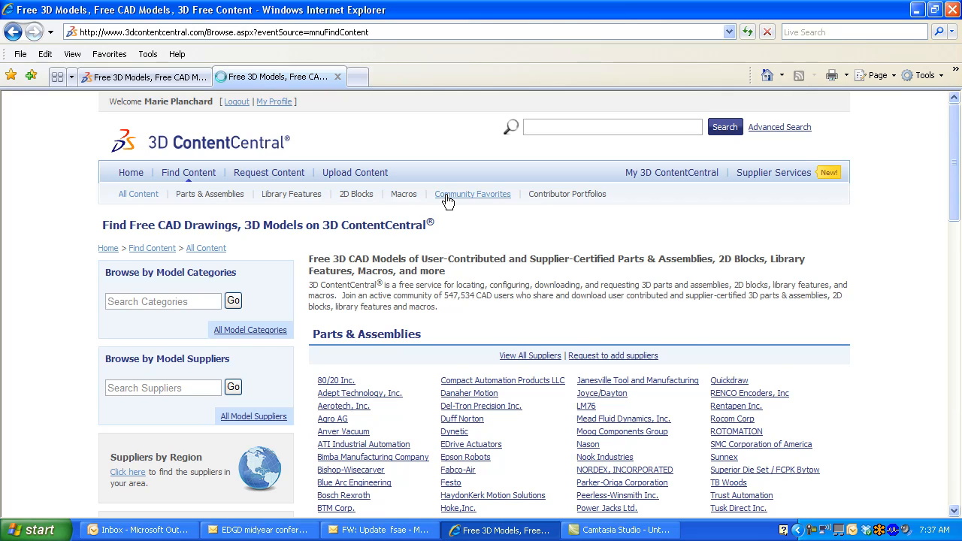
Open Community Favorites' FSAE Components category and add it to My Favorites.
left_click(472, 194)
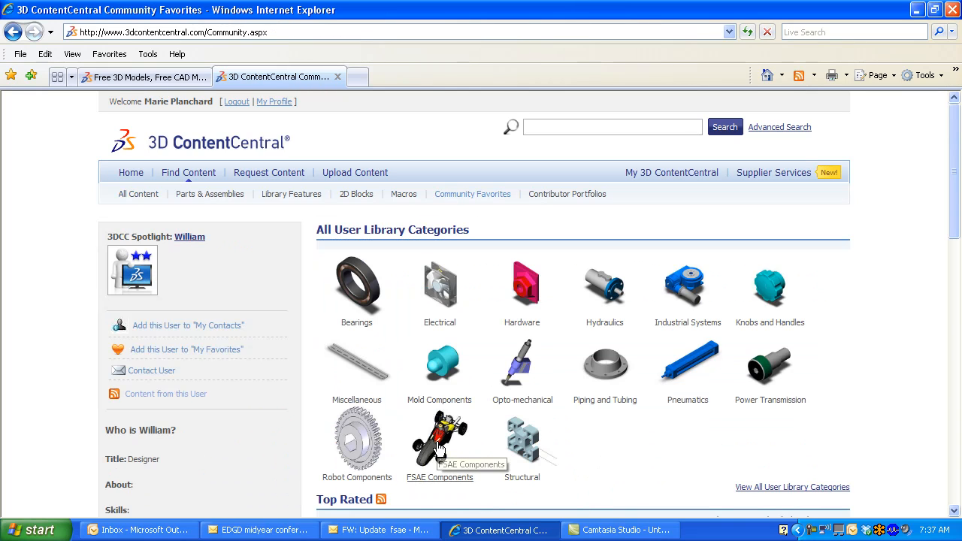
mouse_move(440, 447)
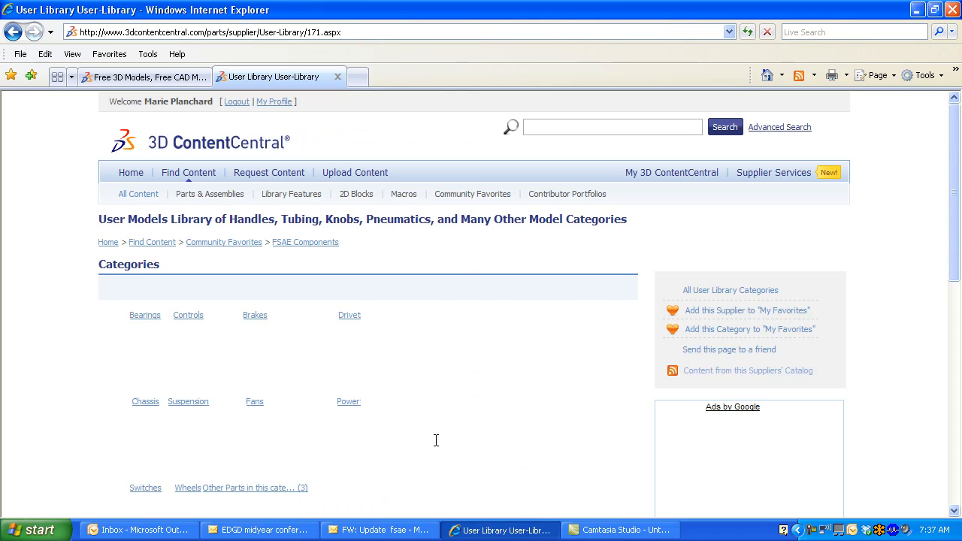
scroll("down", 3)
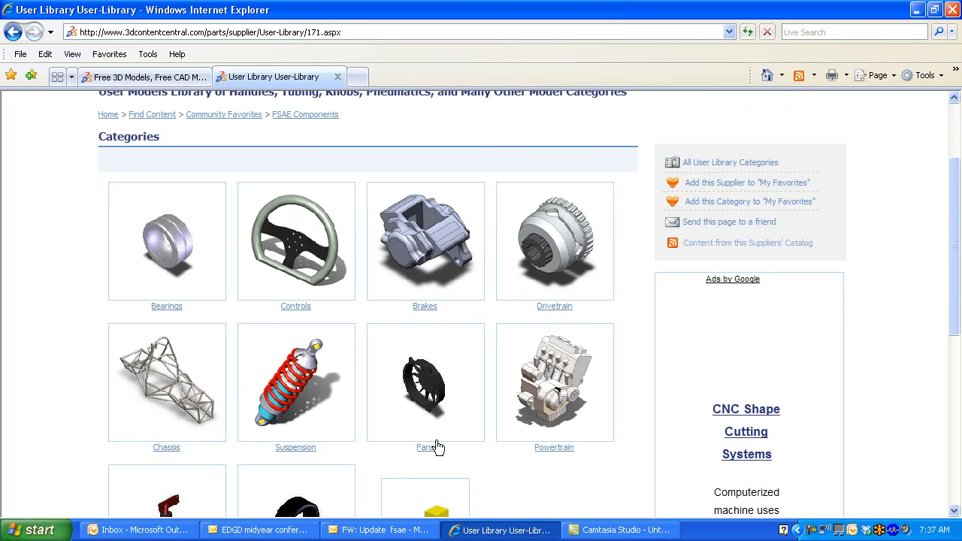
mouse_move(535, 461)
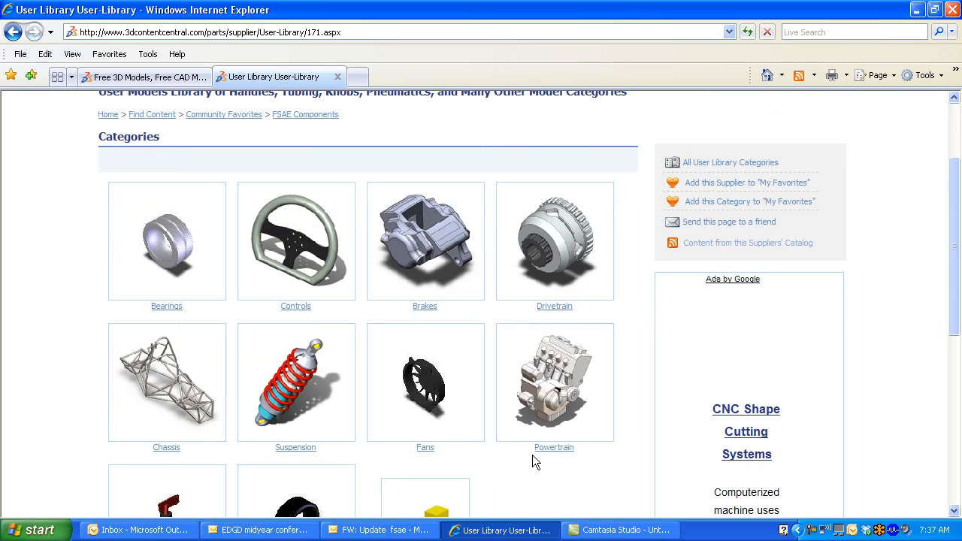
scroll("up", 3)
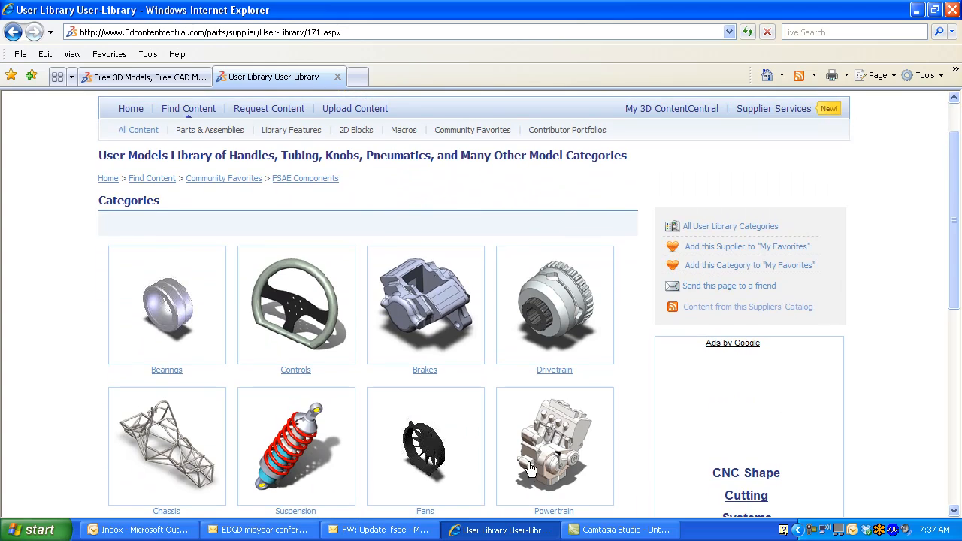
mouse_move(739, 279)
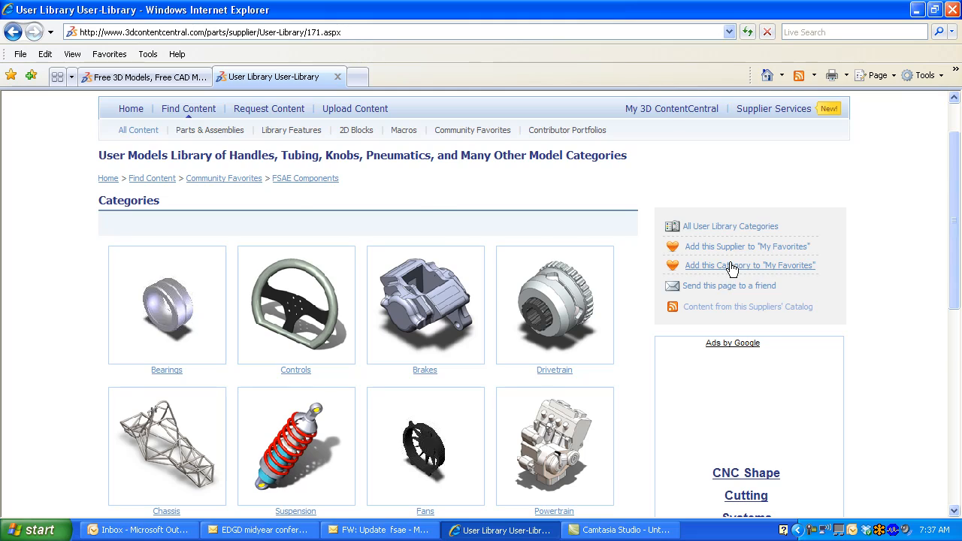
left_click(750, 265)
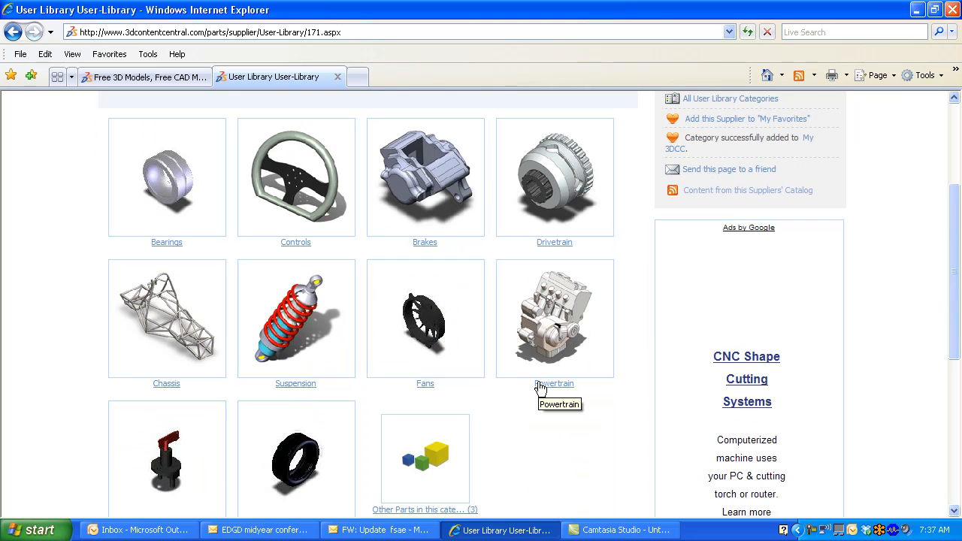
Open the Powertrain category and scroll through its list of models.
left_click(555, 383)
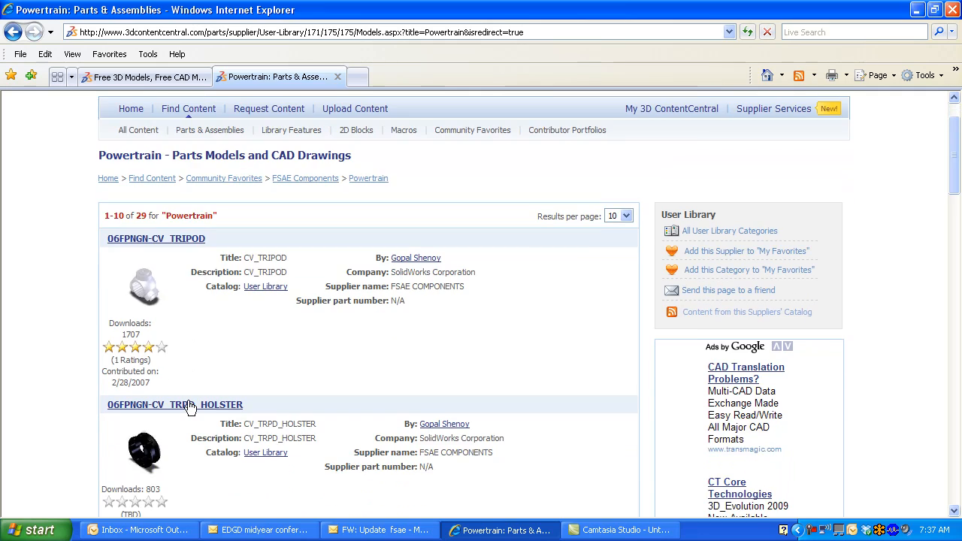
scroll("down", 3)
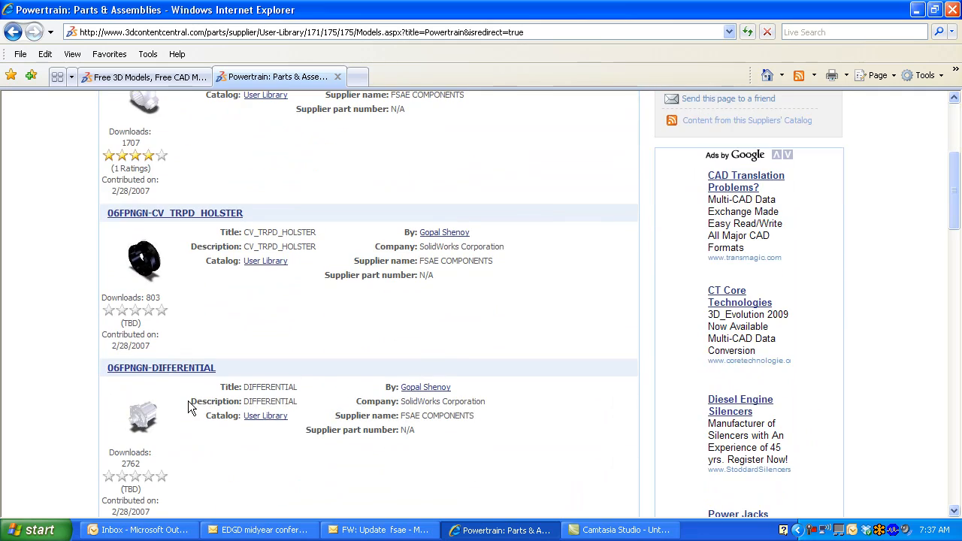
scroll("down", 3)
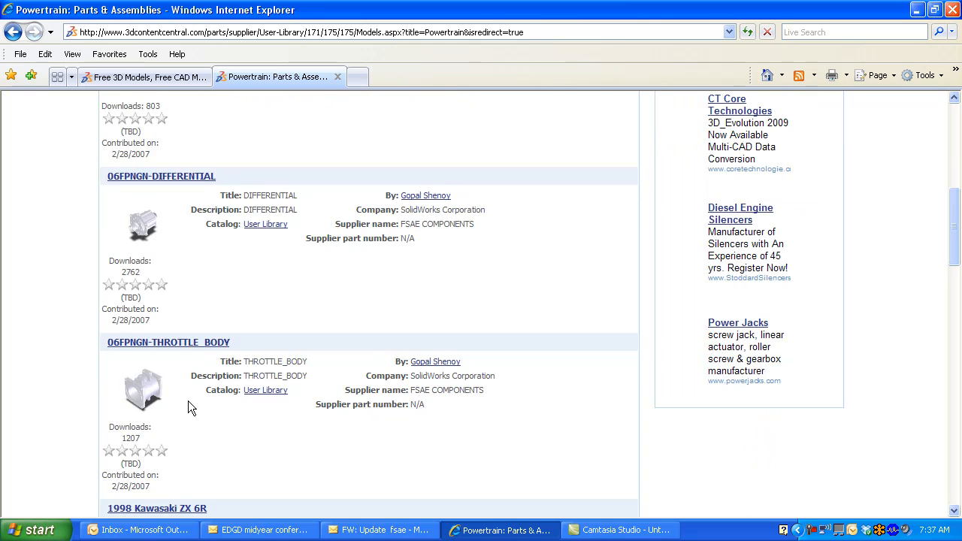
scroll("down", 3)
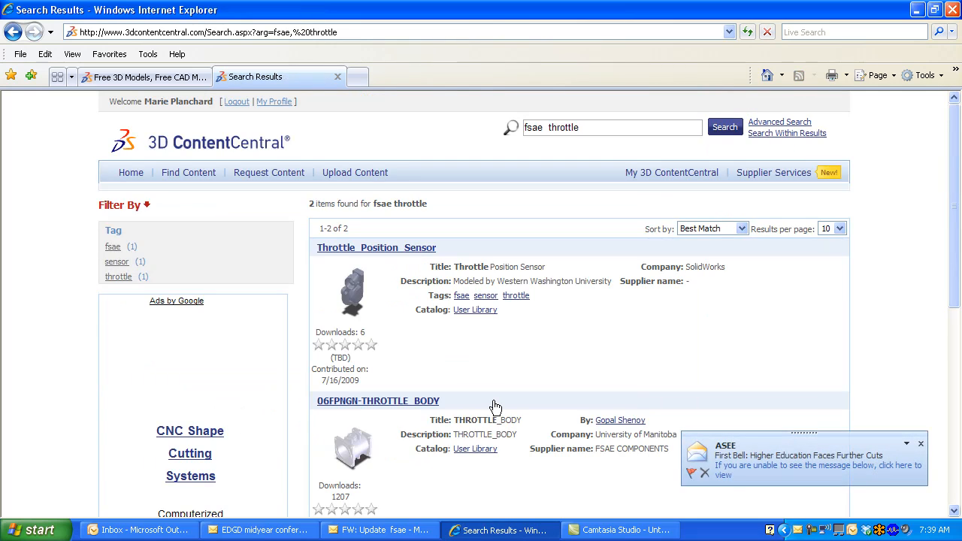
mouse_move(522, 434)
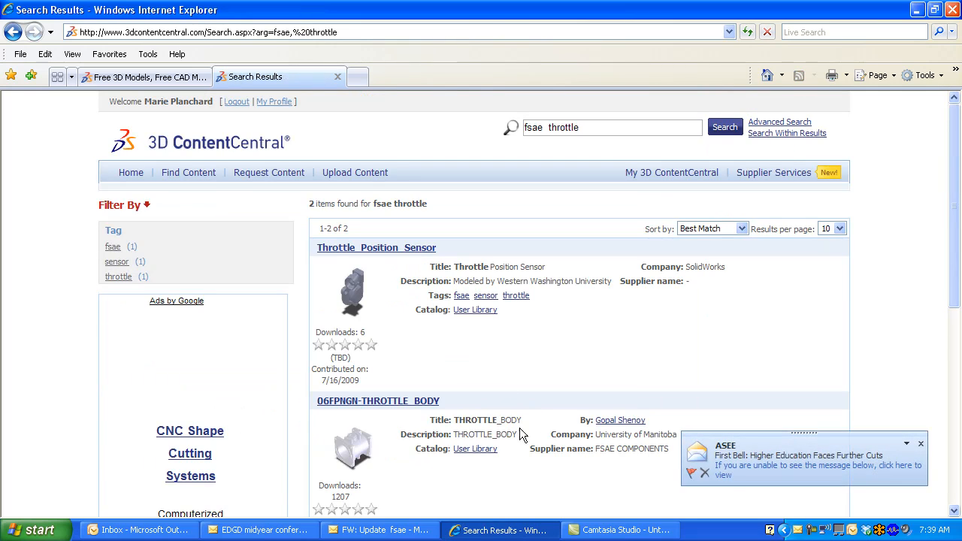
scroll("down", 3)
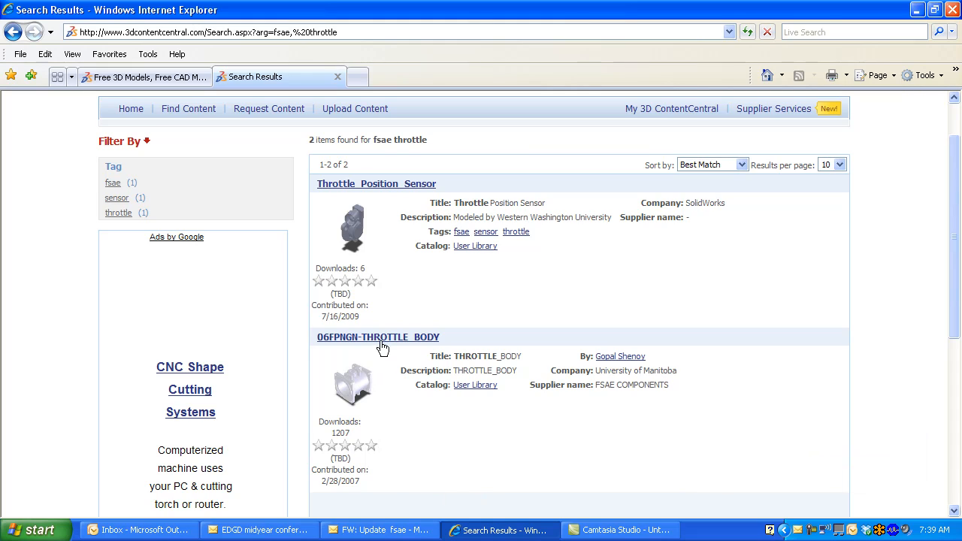
mouse_move(382, 337)
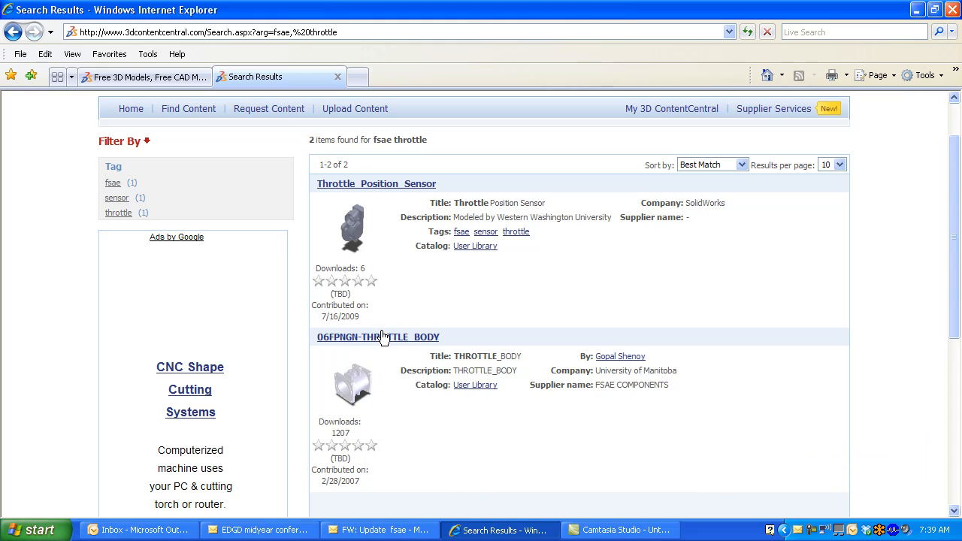
Open the throttle body page, rotate its preview, and choose SolidWorks Part (*.sldprt) format.
left_click(378, 336)
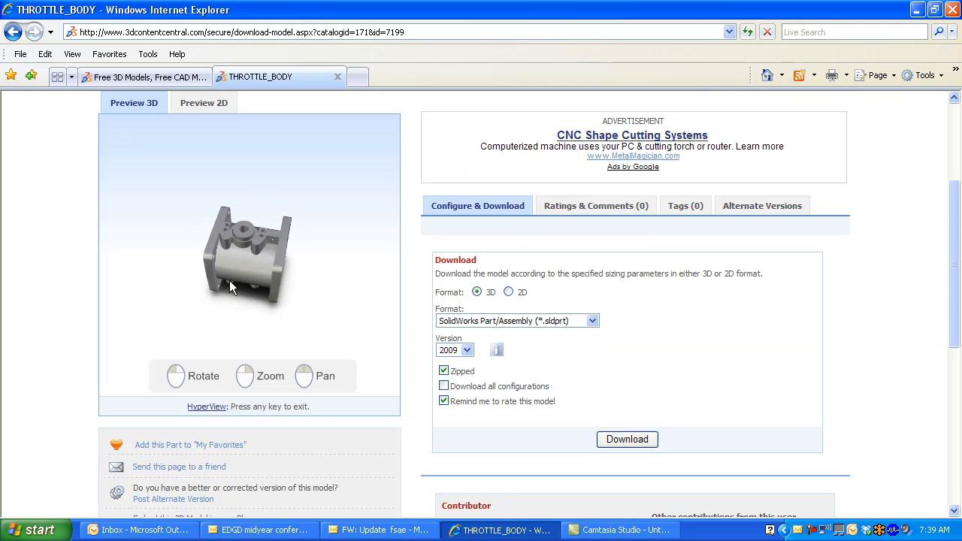
left_click_drag(248, 285, 237, 225)
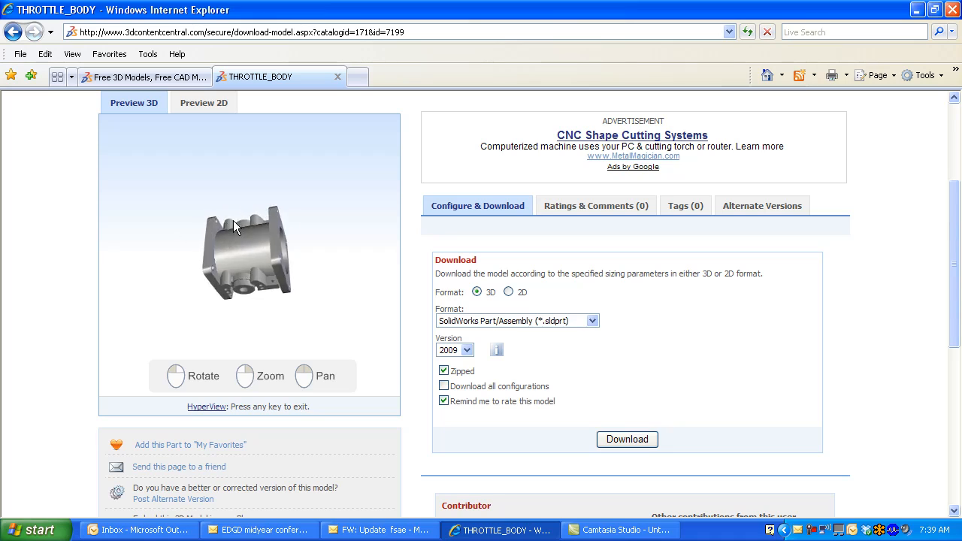
left_click_drag(235, 228, 269, 247)
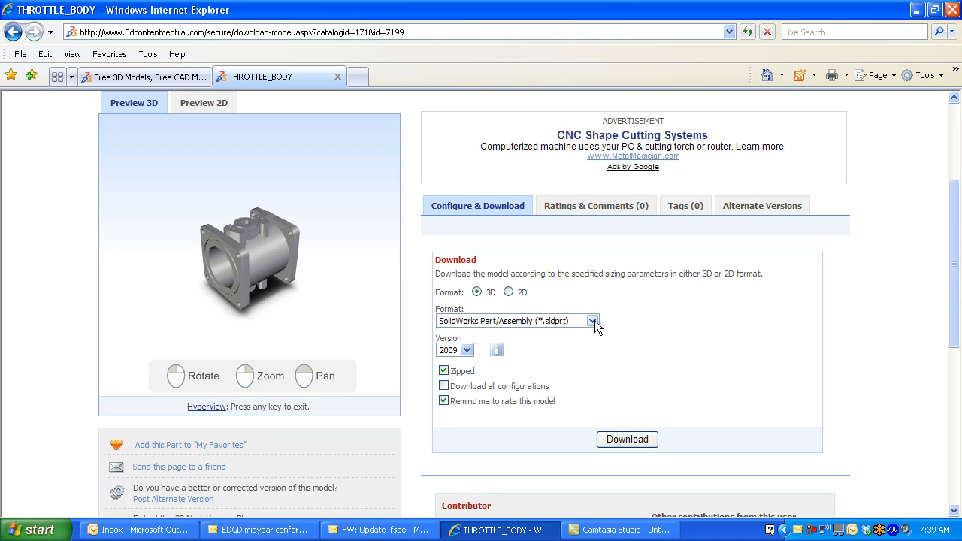
left_click(592, 321)
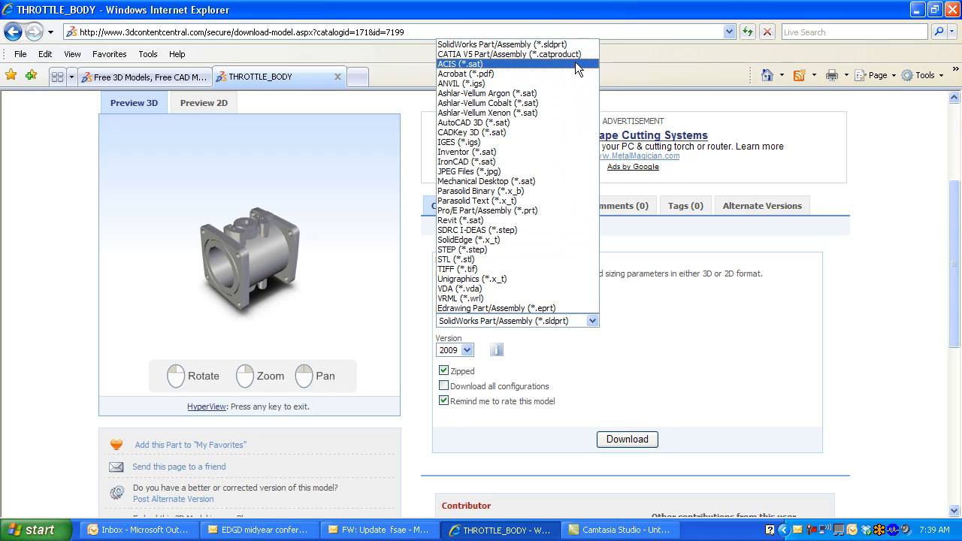
mouse_move(571, 44)
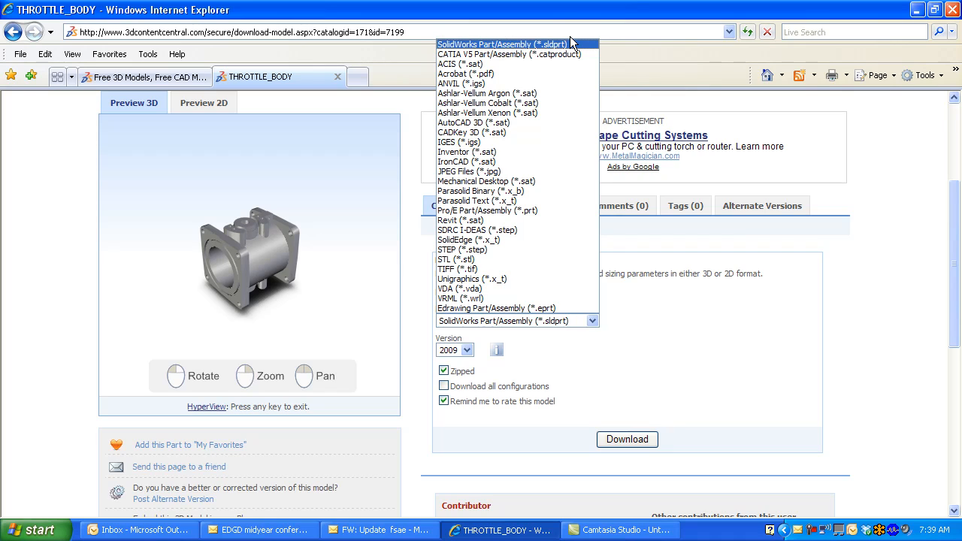
left_click(627, 439)
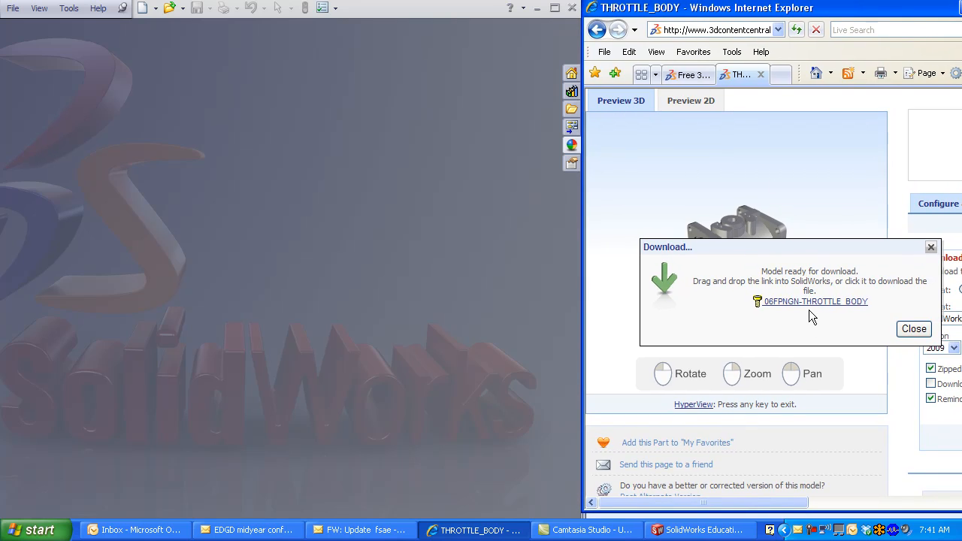
Download the throttle body zip into a new FSAE subfolder named '3DentCent'.
left_click(814, 301)
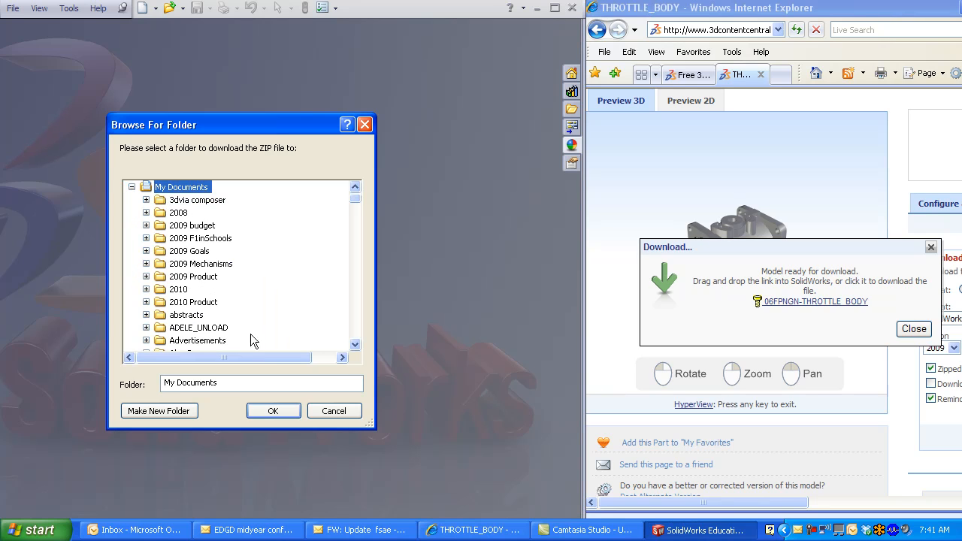
scroll("down", 3)
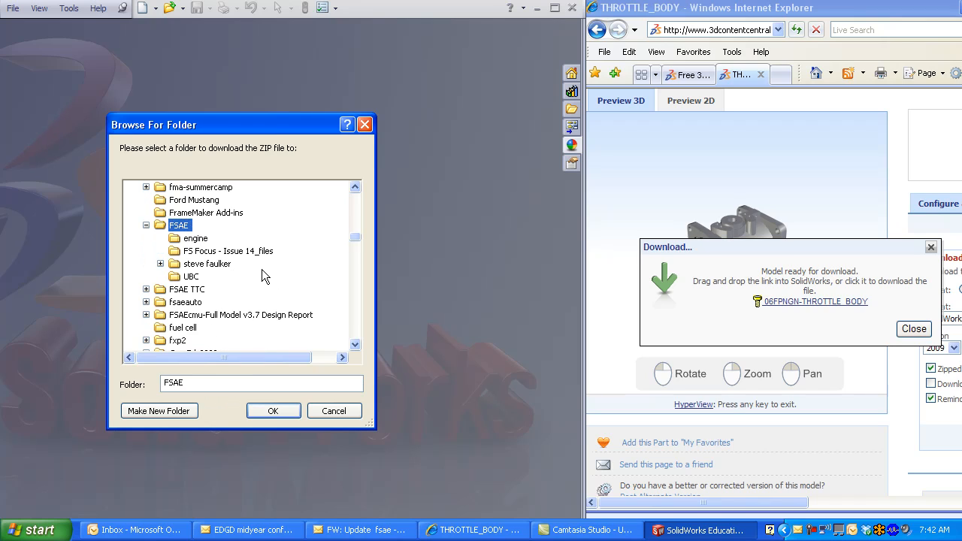
left_click(159, 410)
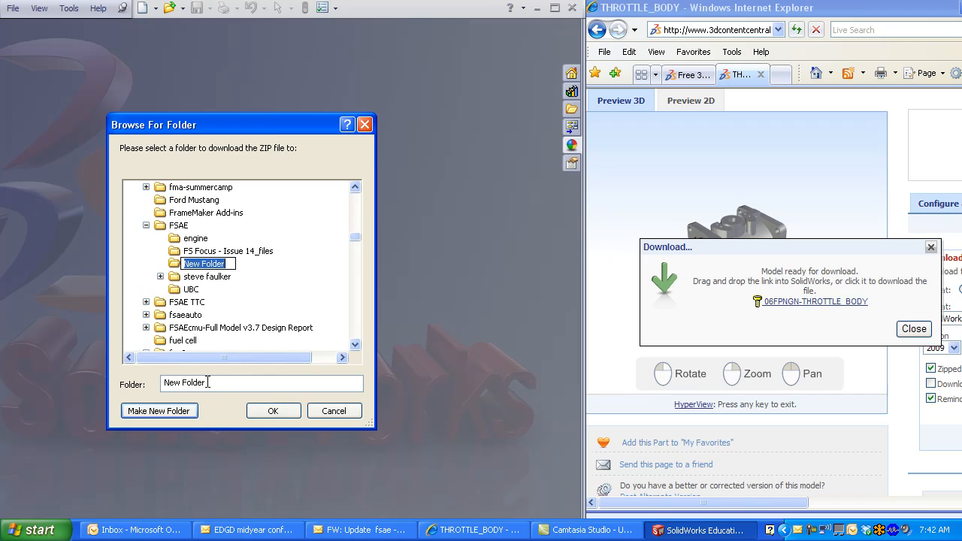
type("3DCont")
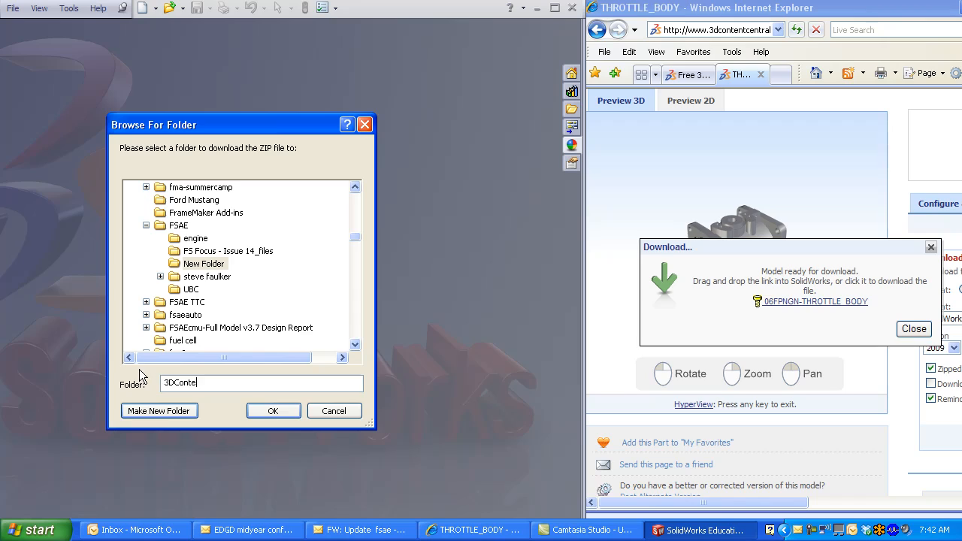
type("entCent")
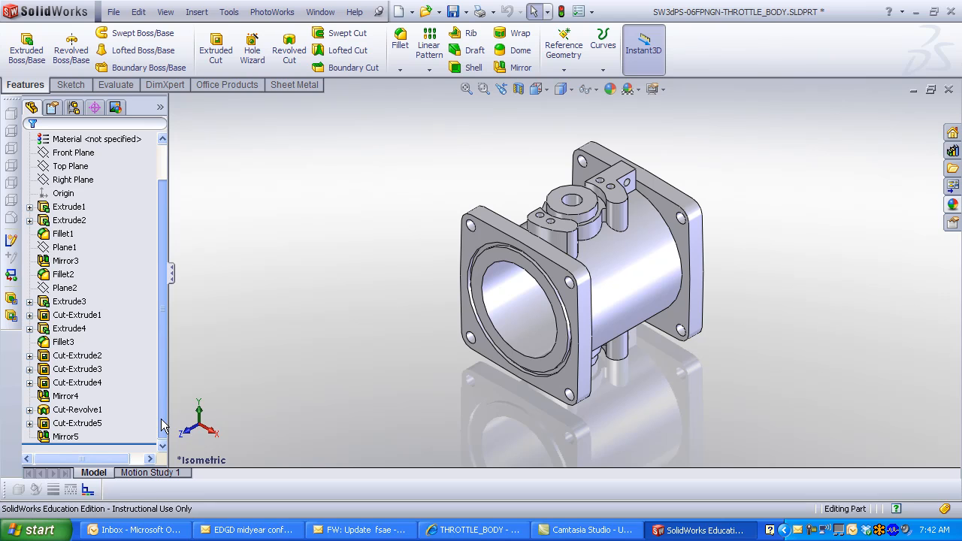
scroll("up", 3)
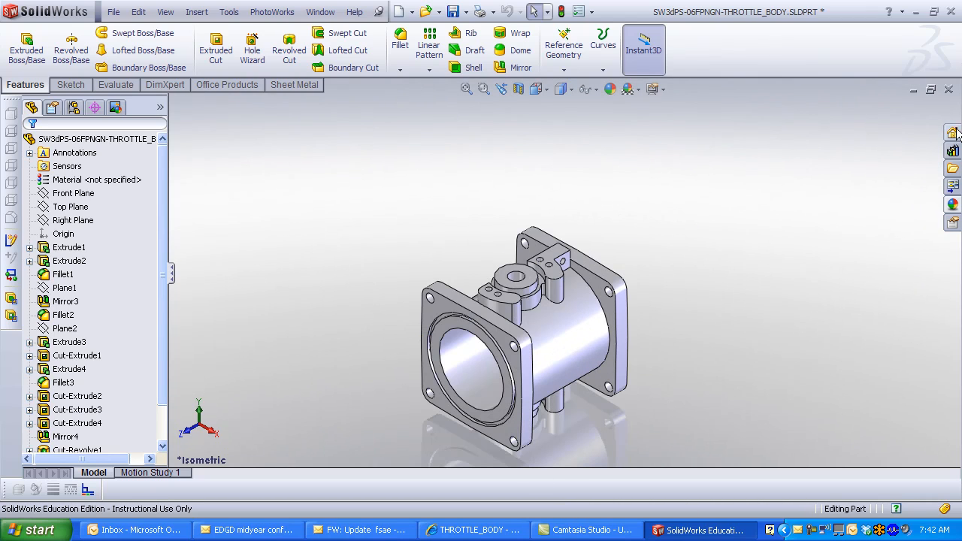
left_click(952, 133)
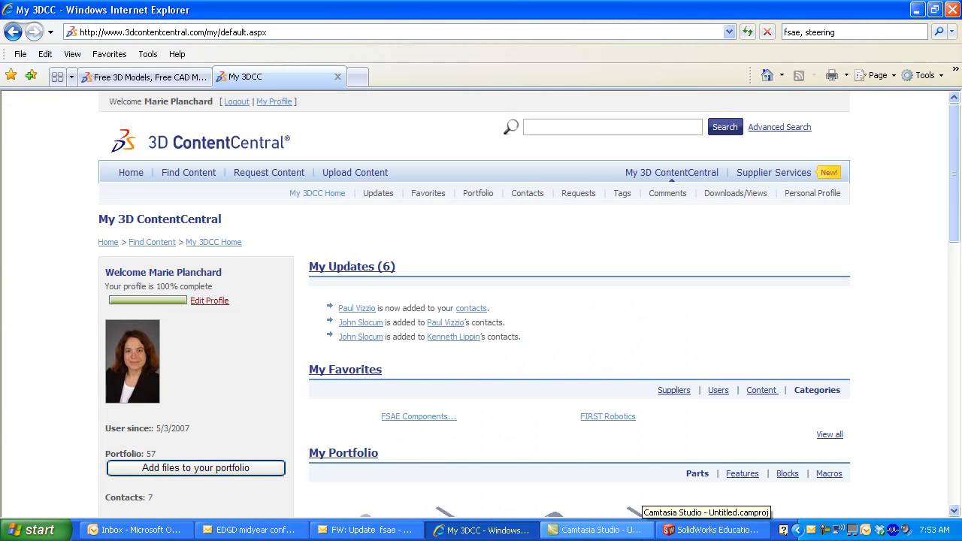
From FSAE Components > Controls, open the OMP Steering Wheel and start its download.
scroll("down", 3)
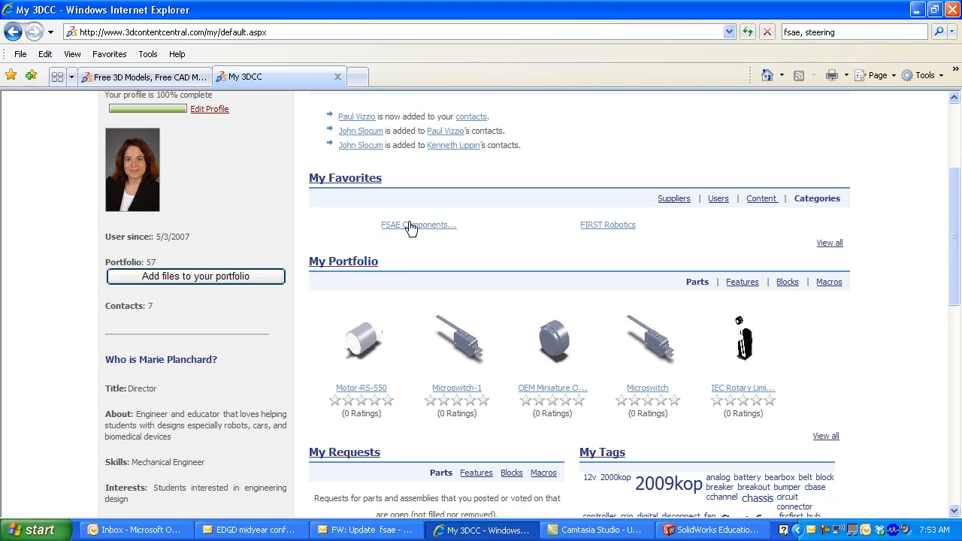
left_click(415, 225)
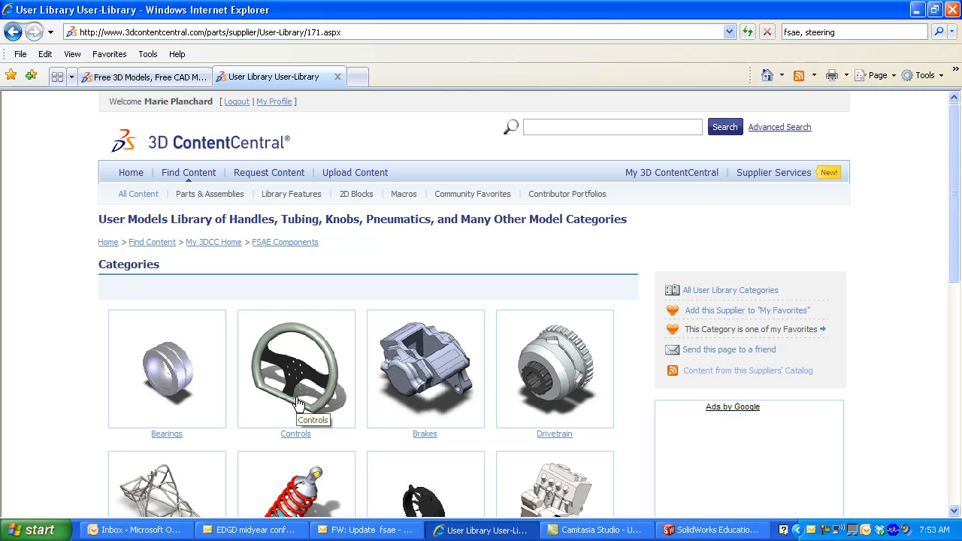
left_click(295, 433)
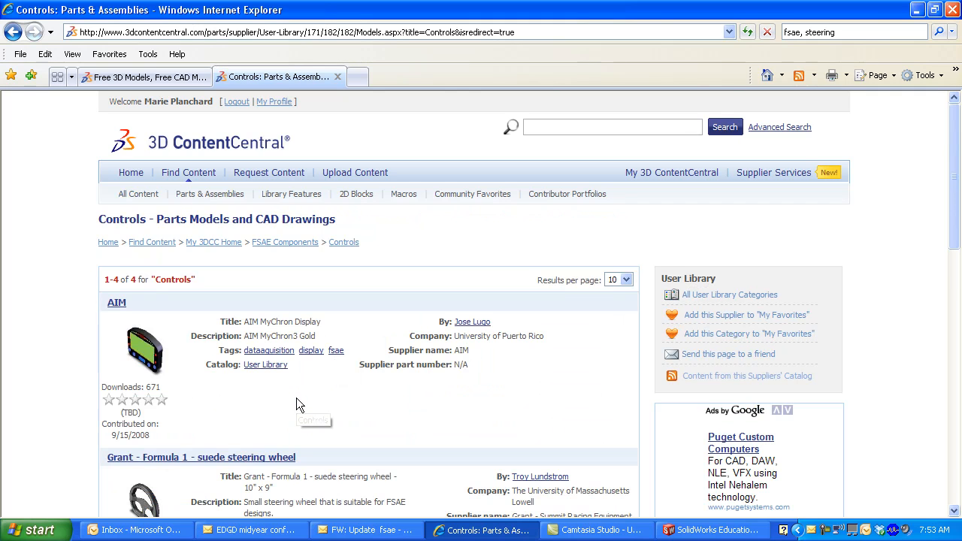
scroll("down", 3)
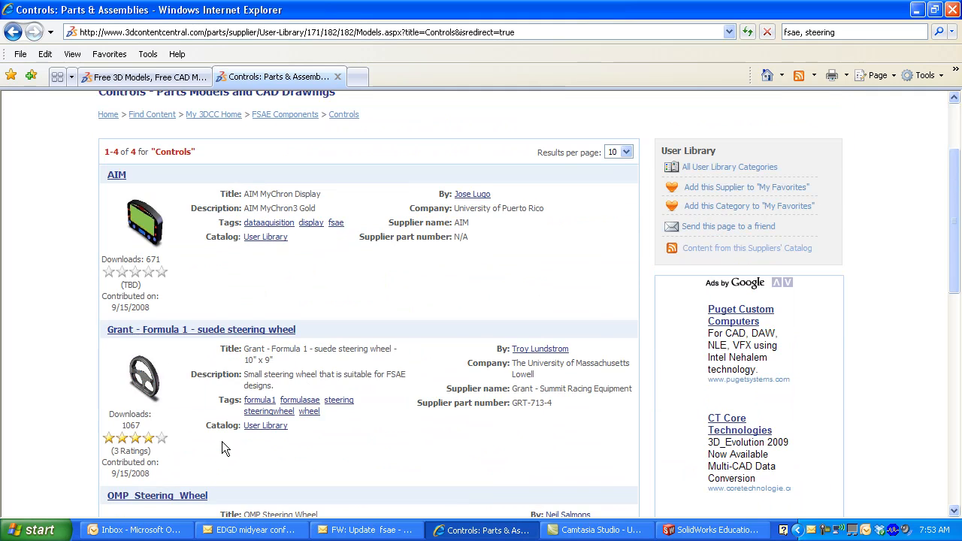
scroll("down", 3)
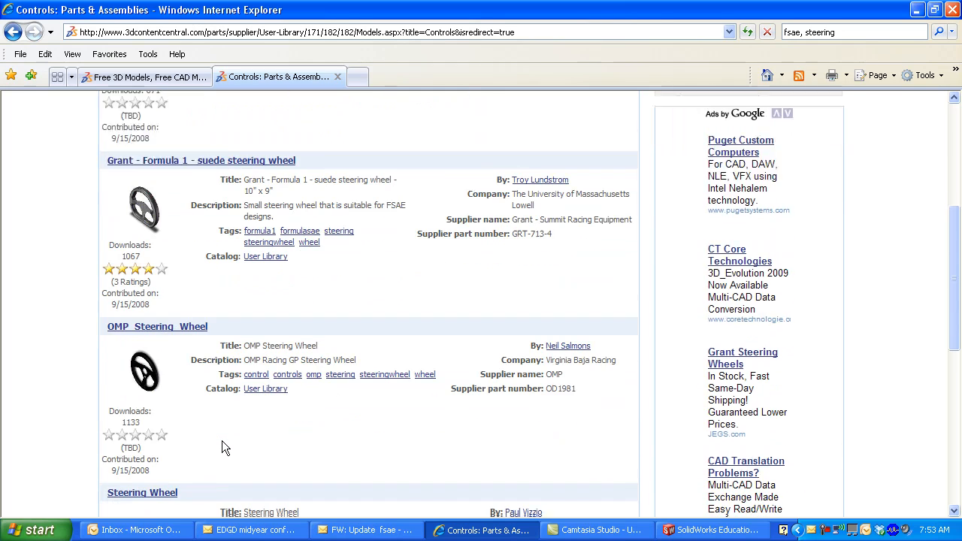
scroll("down", 3)
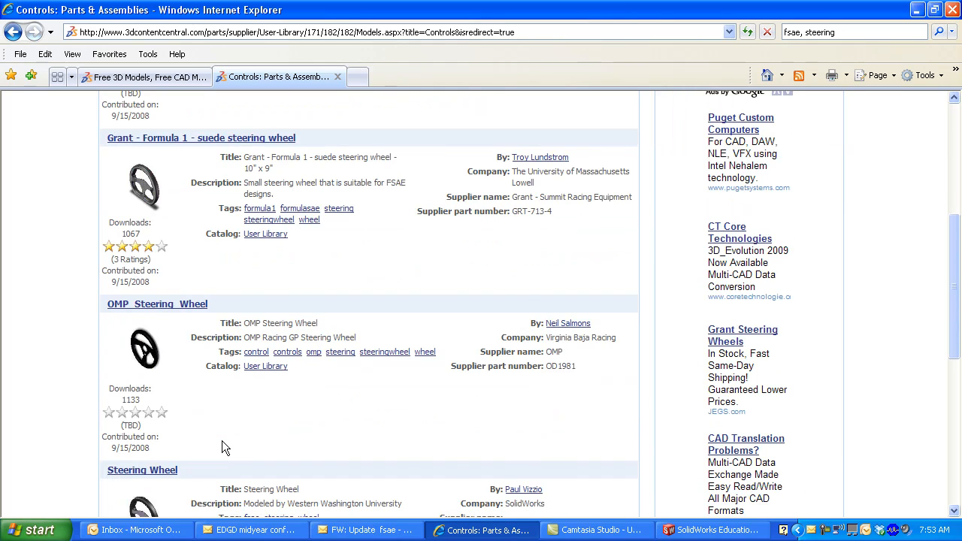
left_click(157, 303)
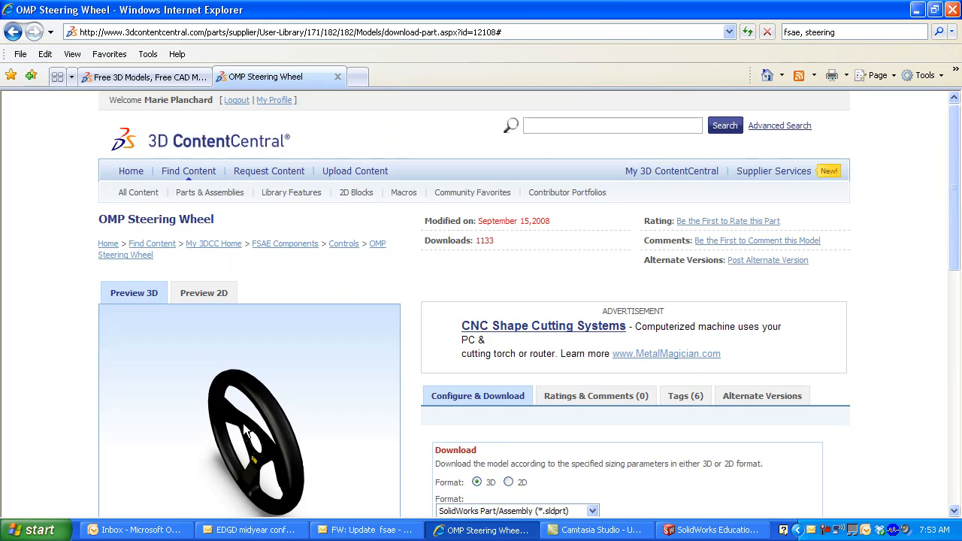
mouse_move(349, 465)
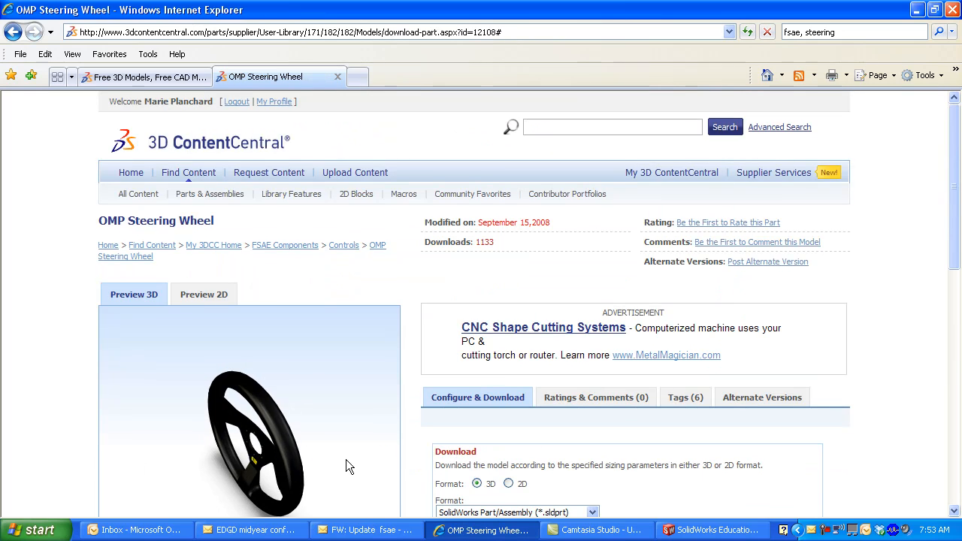
left_click(627, 503)
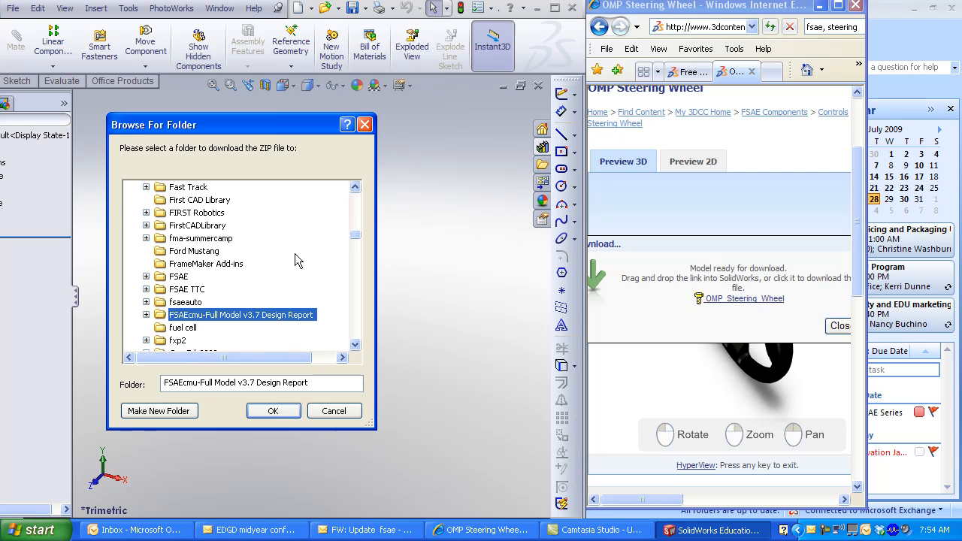
Choose a destination folder inside FSAE for the steering wheel download.
left_click(185, 301)
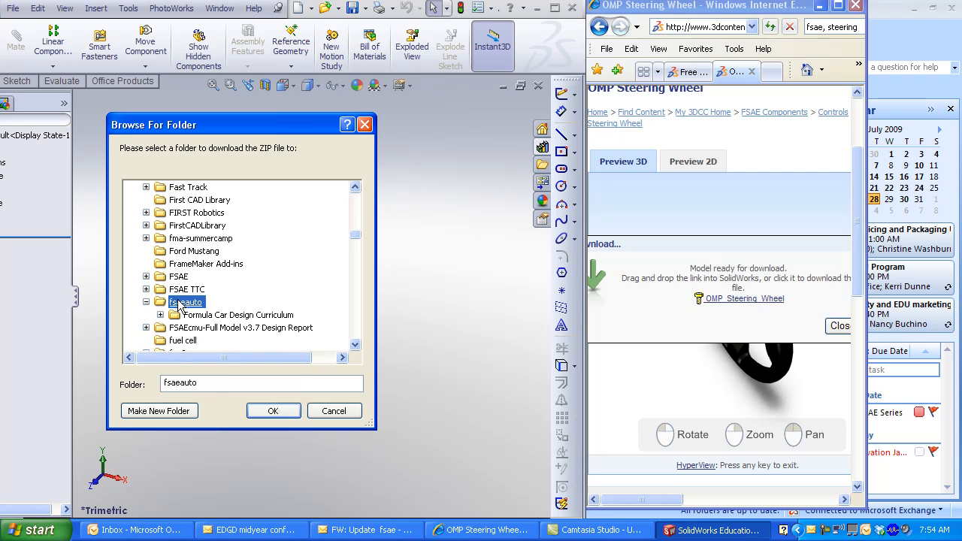
left_click(178, 276)
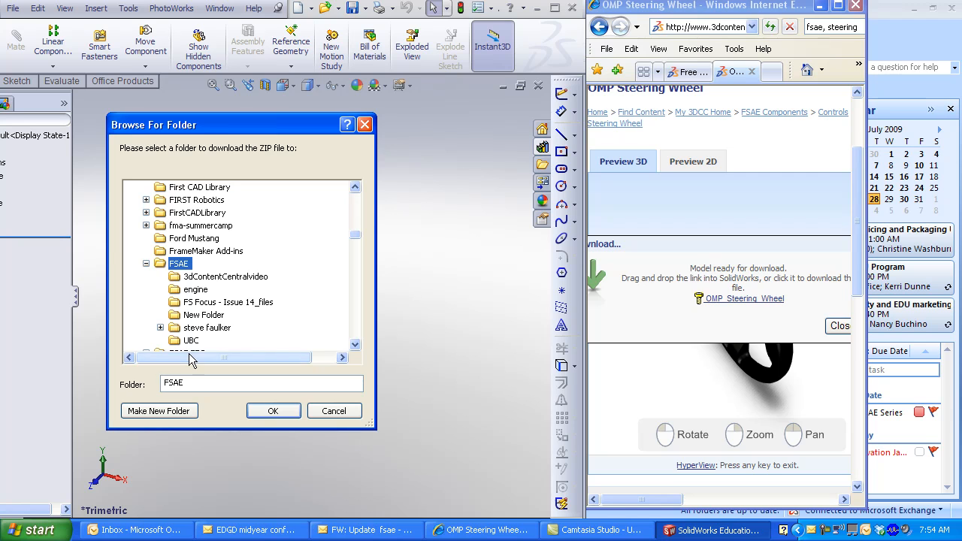
left_click(273, 410)
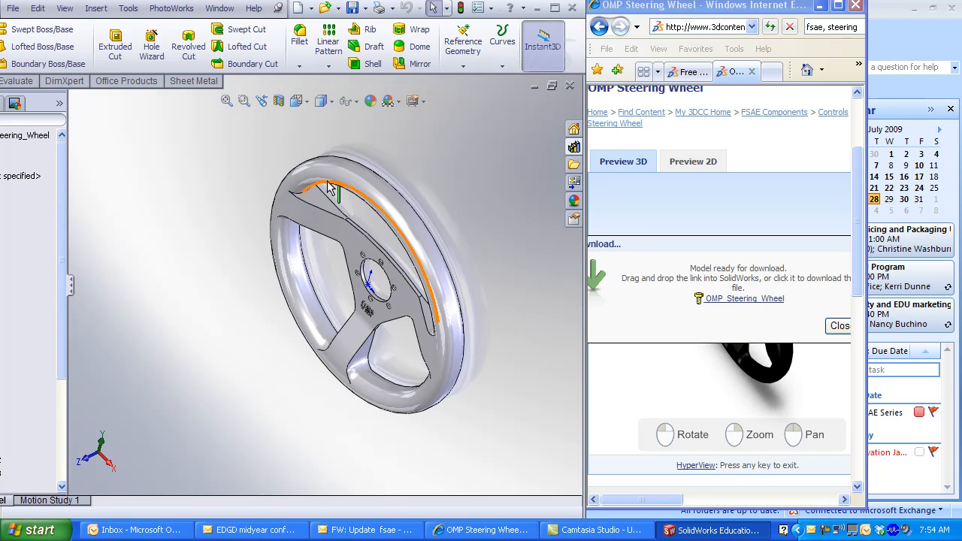
Orbit the OMP steering wheel model for a better view.
left_click_drag(360, 286, 323, 278)
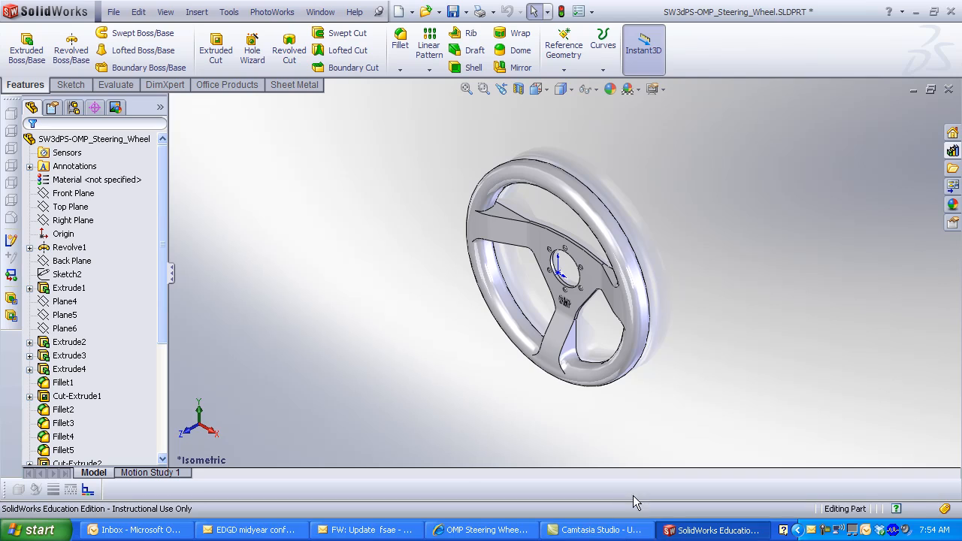
mouse_move(712, 530)
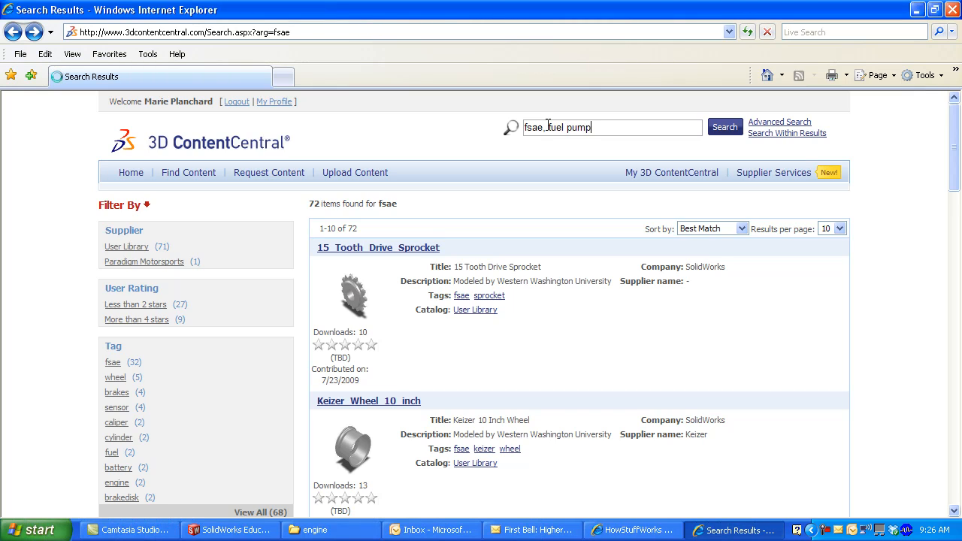
Search for an FSAE fuel pump and open the Accel Fuel Pump result.
left_click(724, 127)
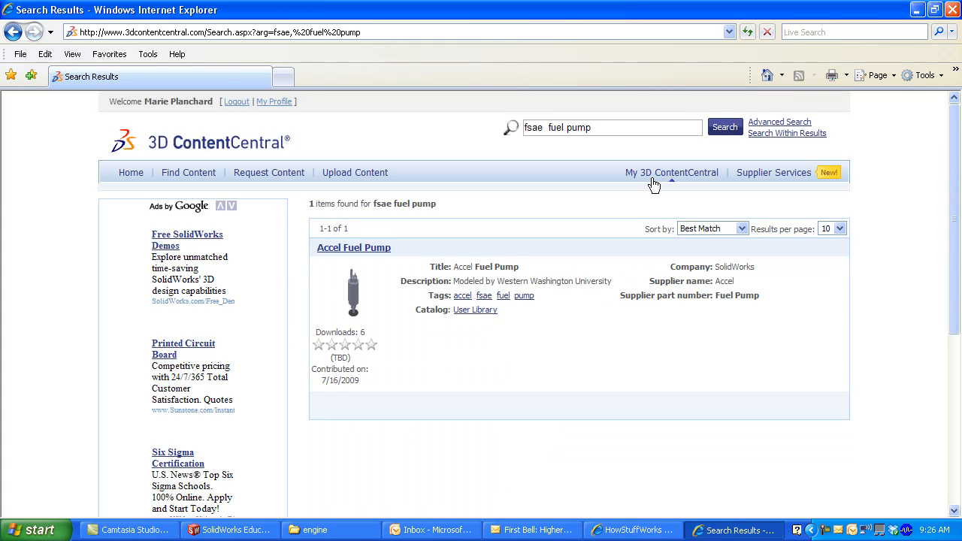
mouse_move(672, 172)
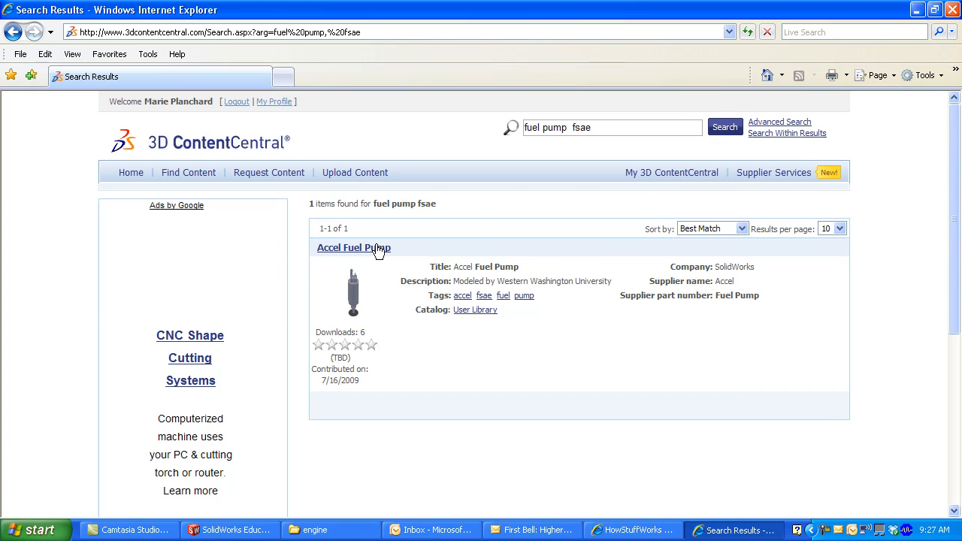
left_click(353, 247)
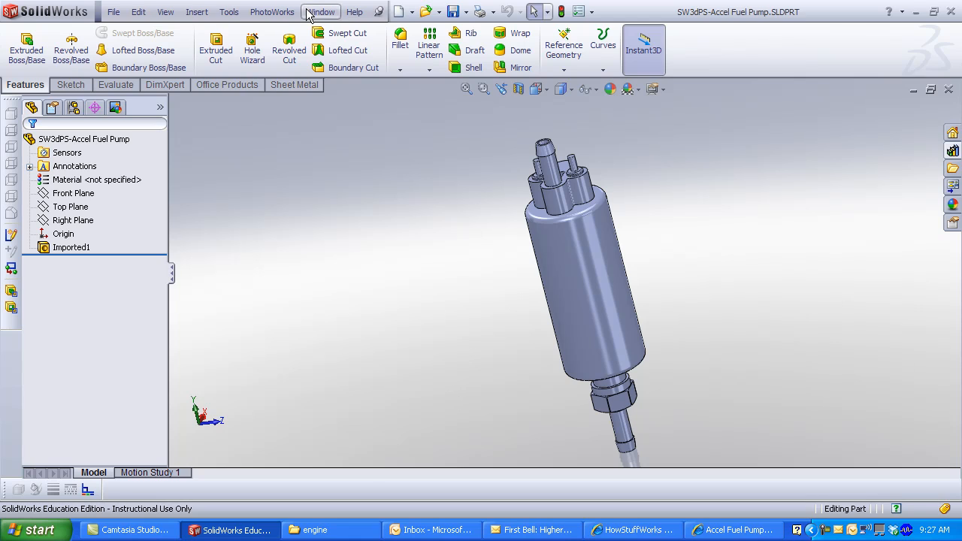
Start a new assembly document from the File menu.
left_click(411, 11)
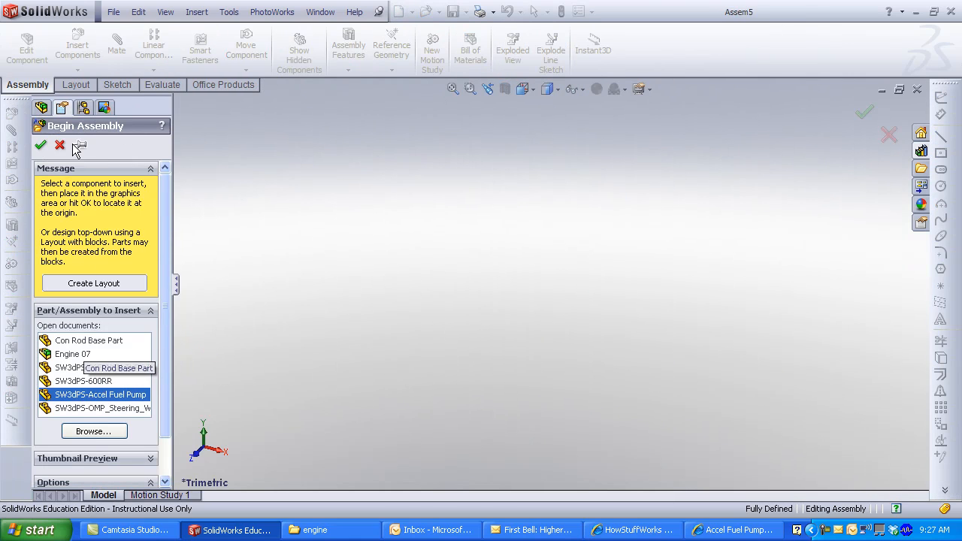
Insert SW3dPS-Accel Fuel Pump into Assem5, fixed at the origin.
left_click(41, 145)
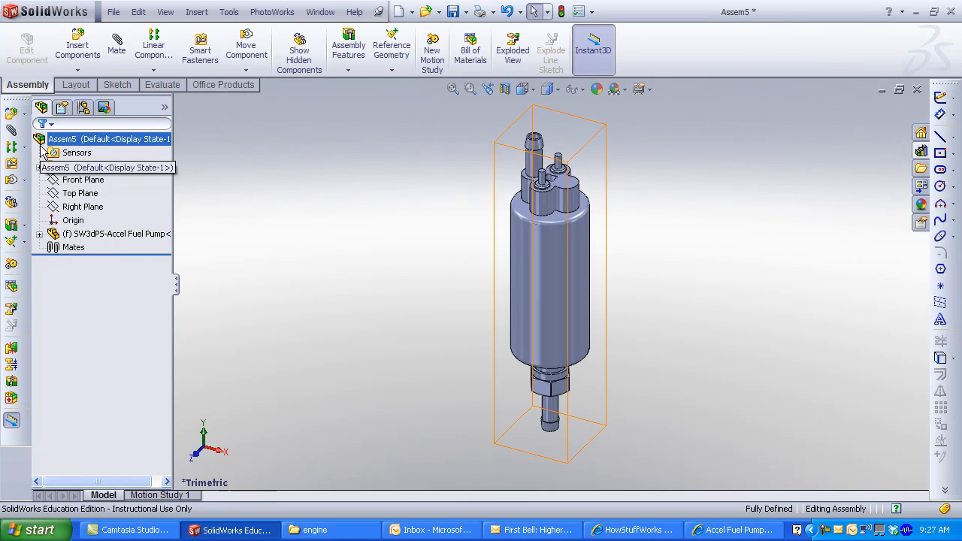